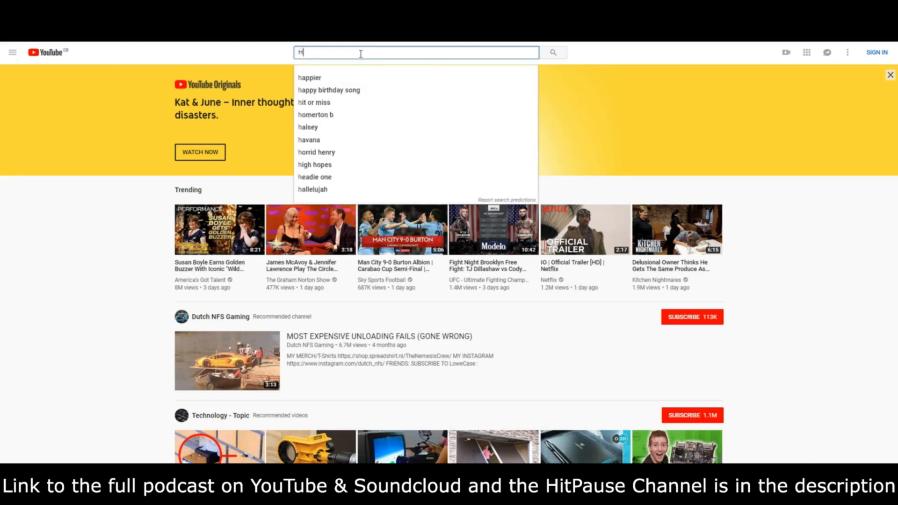
- Search YouTube for "Hit Pause" to reach the podcast's channel
type("Hit Pause")
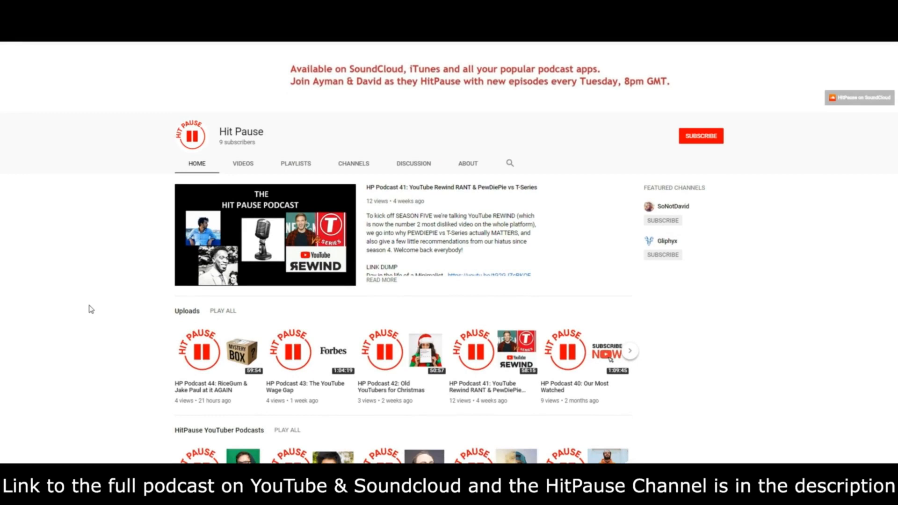
- Scroll through the Hit Pause home page's season playlist shelves
scroll("down", 3)
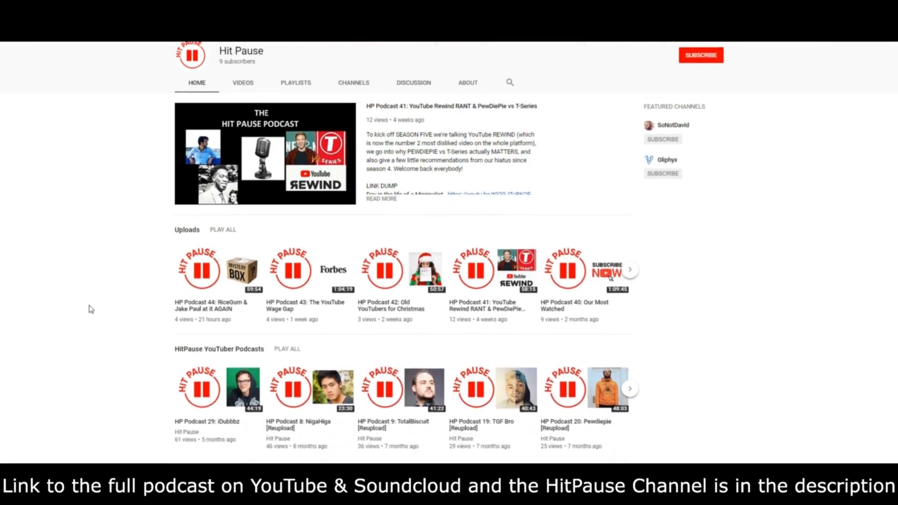
scroll("down", 3)
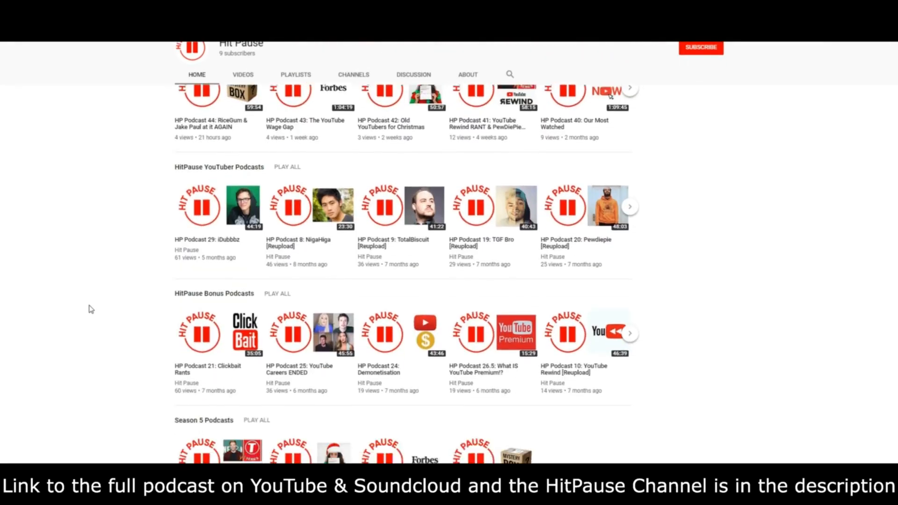
scroll("down", 3)
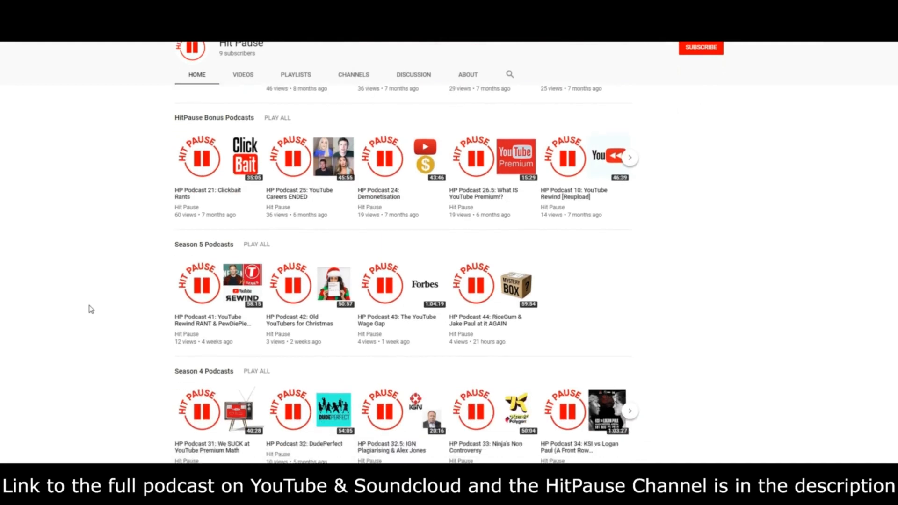
scroll("down", 3)
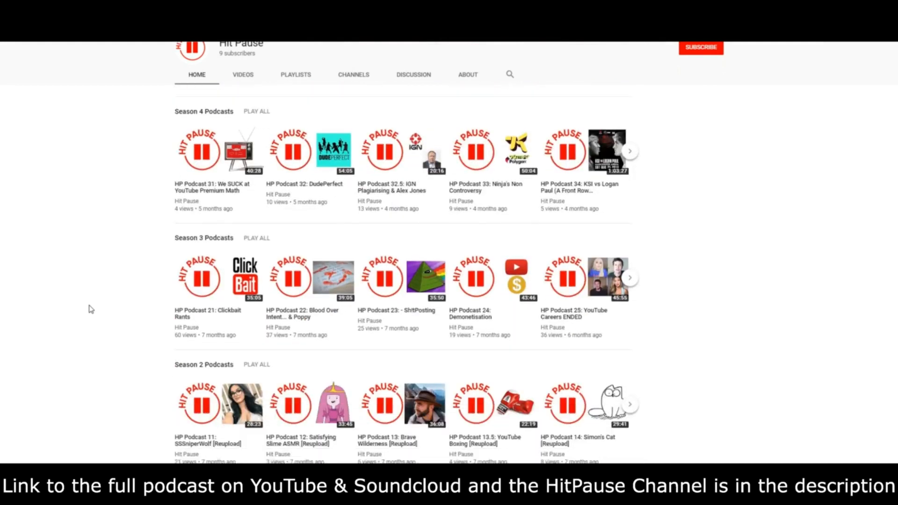
scroll("down", 3)
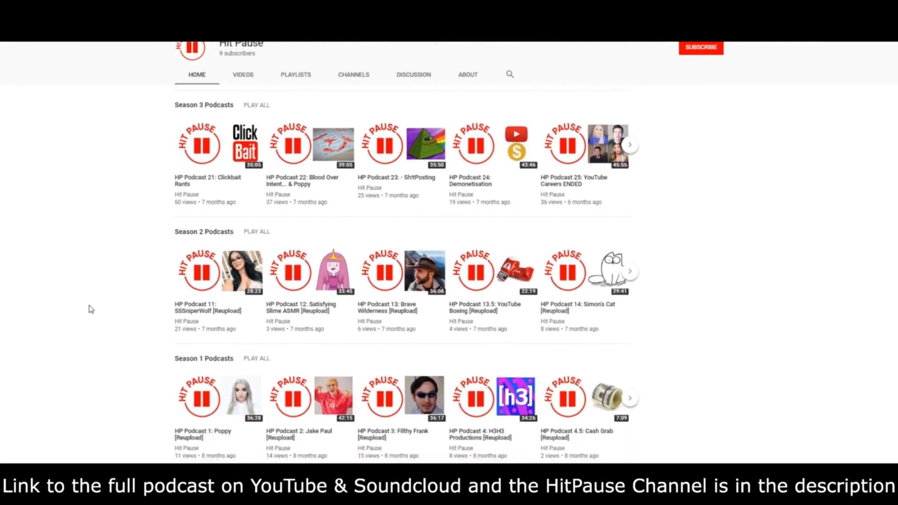
scroll("up", 3)
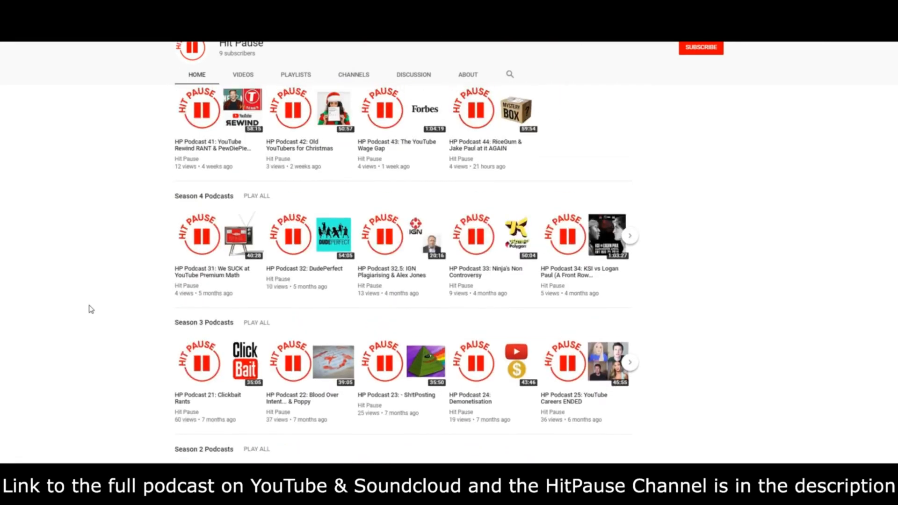
scroll("down", 3)
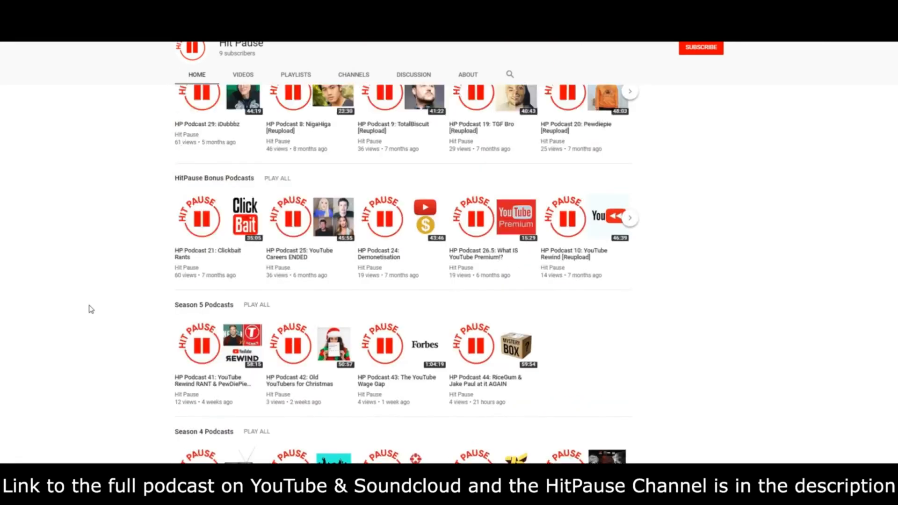
scroll("up", 3)
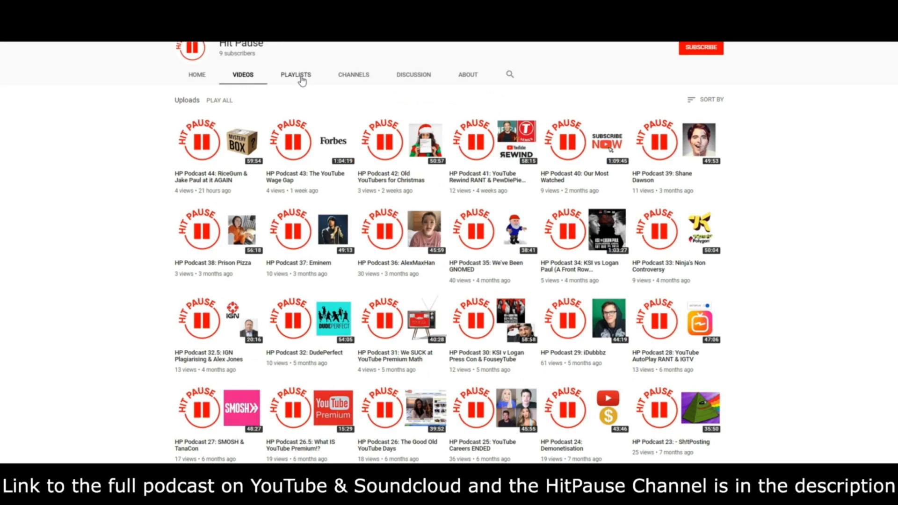
- View the channel's Playlists and Channels tabs, scrolling down the featured channels
left_click(296, 74)
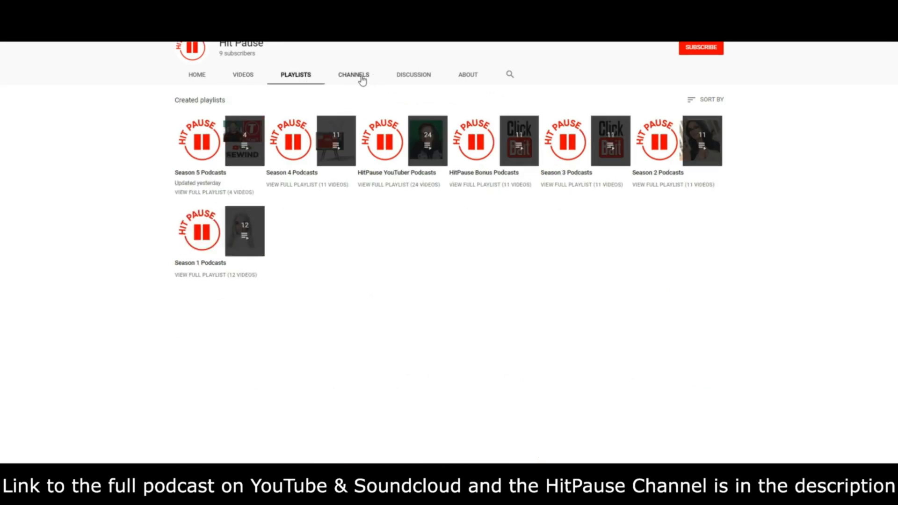
left_click(467, 75)
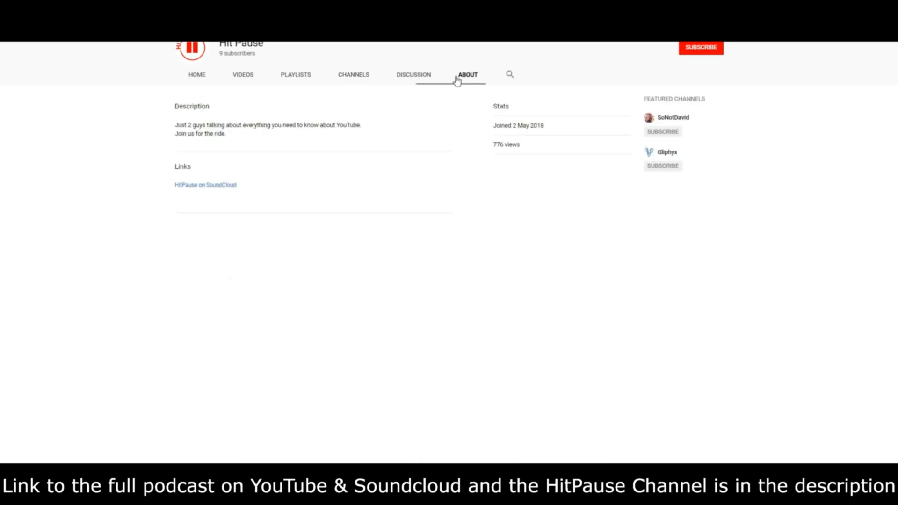
scroll("down", 3)
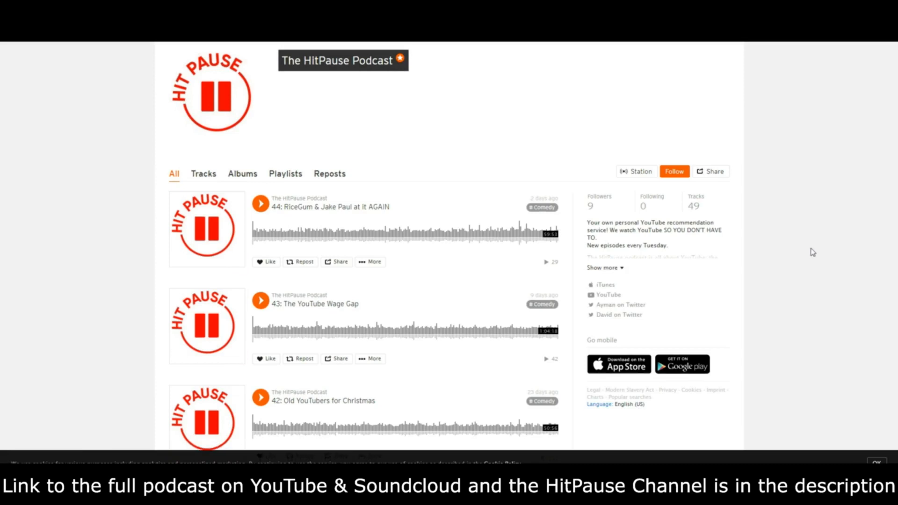
scroll("down", 3)
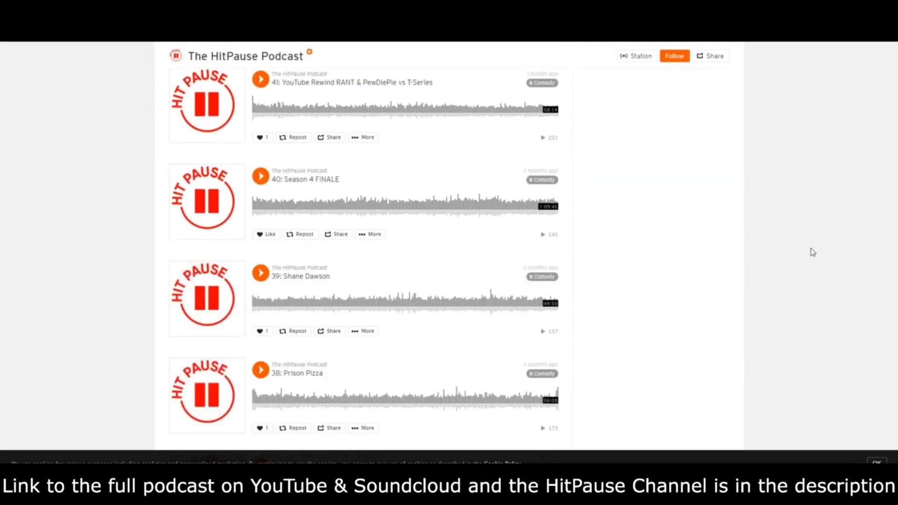
scroll("down", 3)
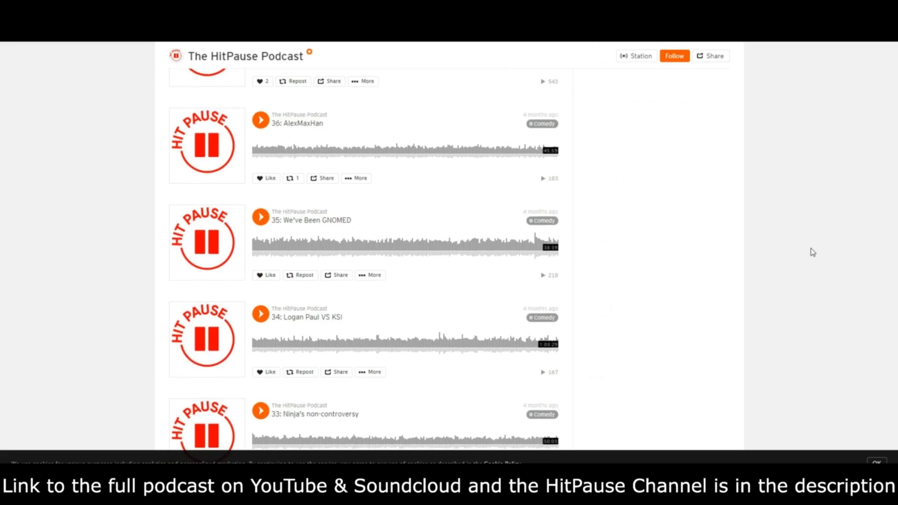
scroll("down", 3)
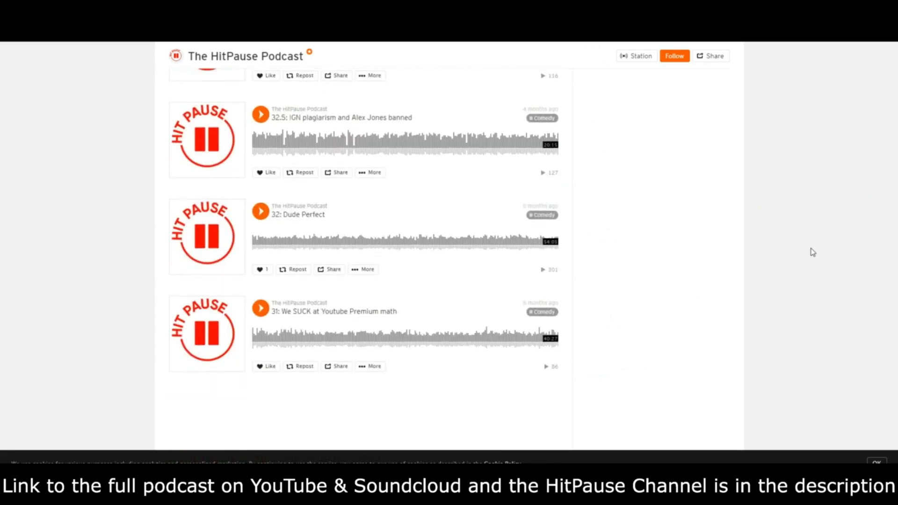
scroll("down", 3)
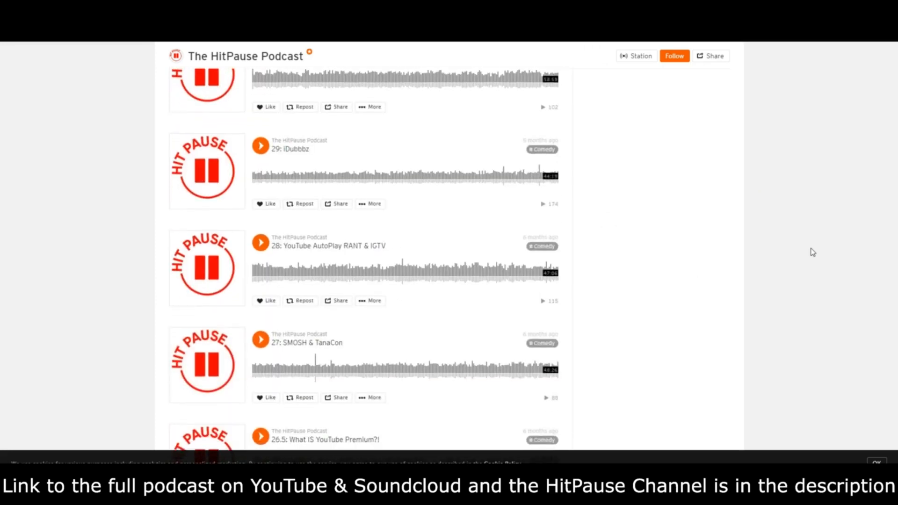